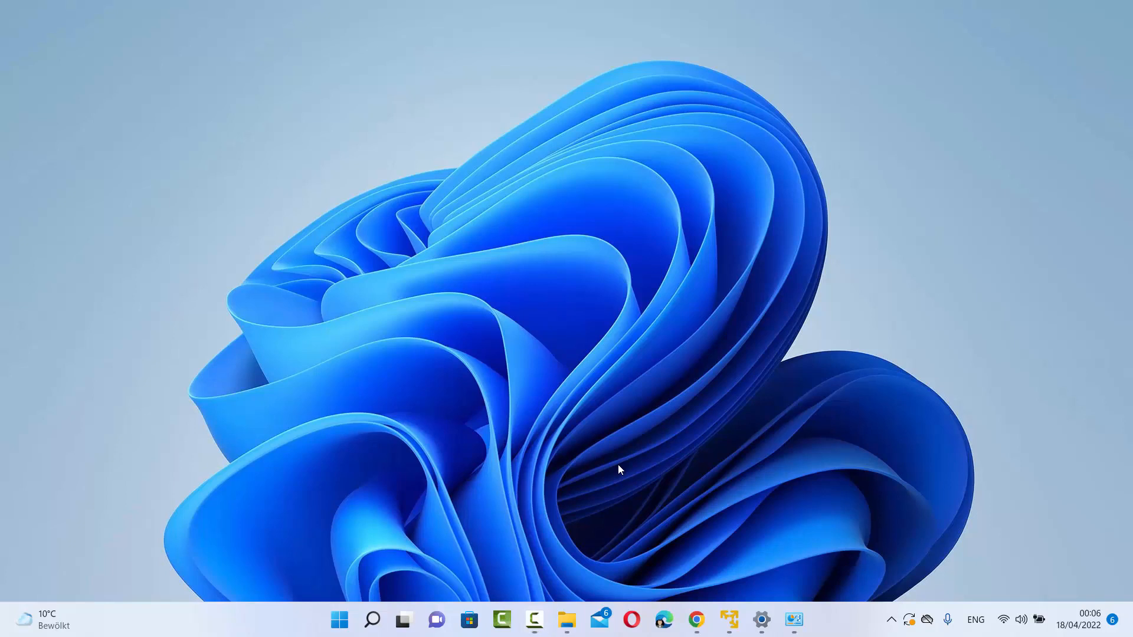
mouse_move(762, 582)
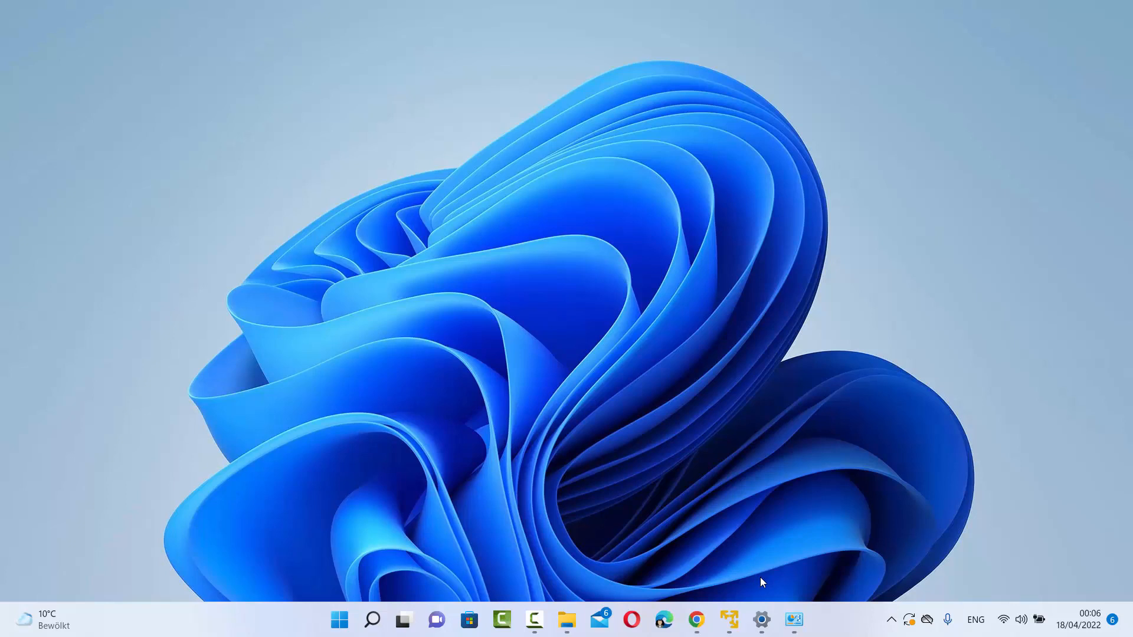
mouse_move(402, 593)
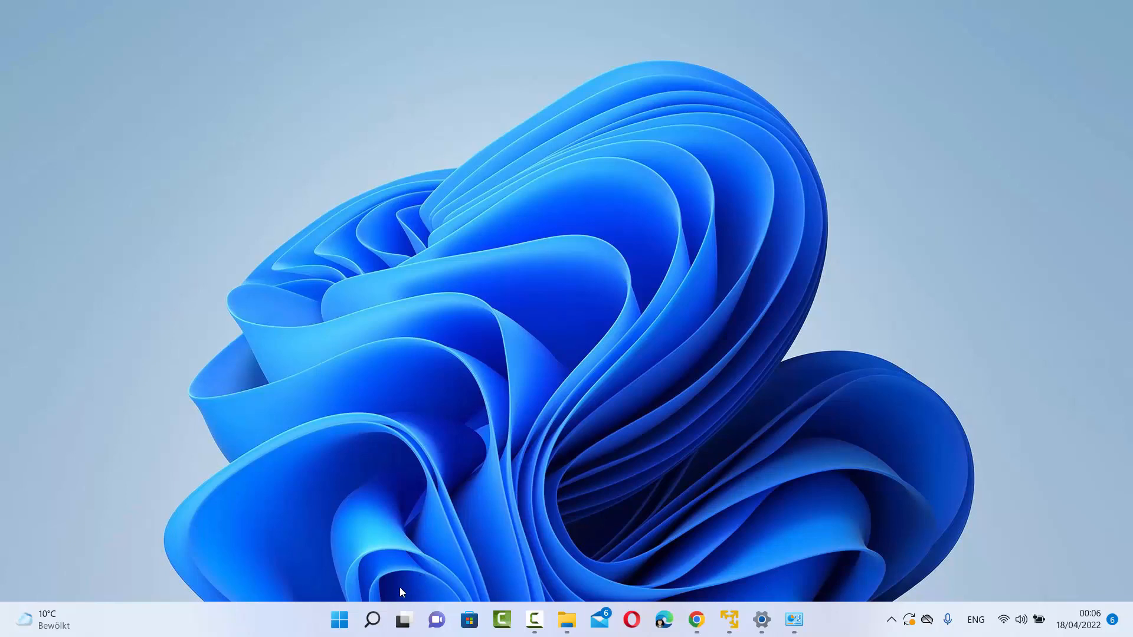
Search Windows for 'co' to find Control Panel as the best match
click(371, 620)
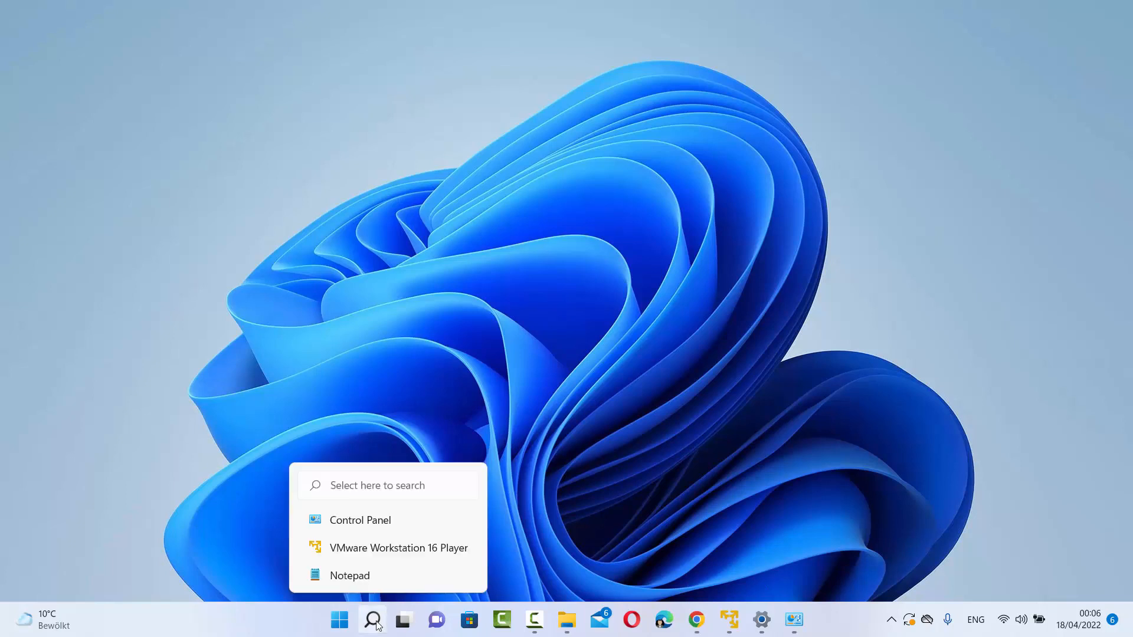
click(372, 620)
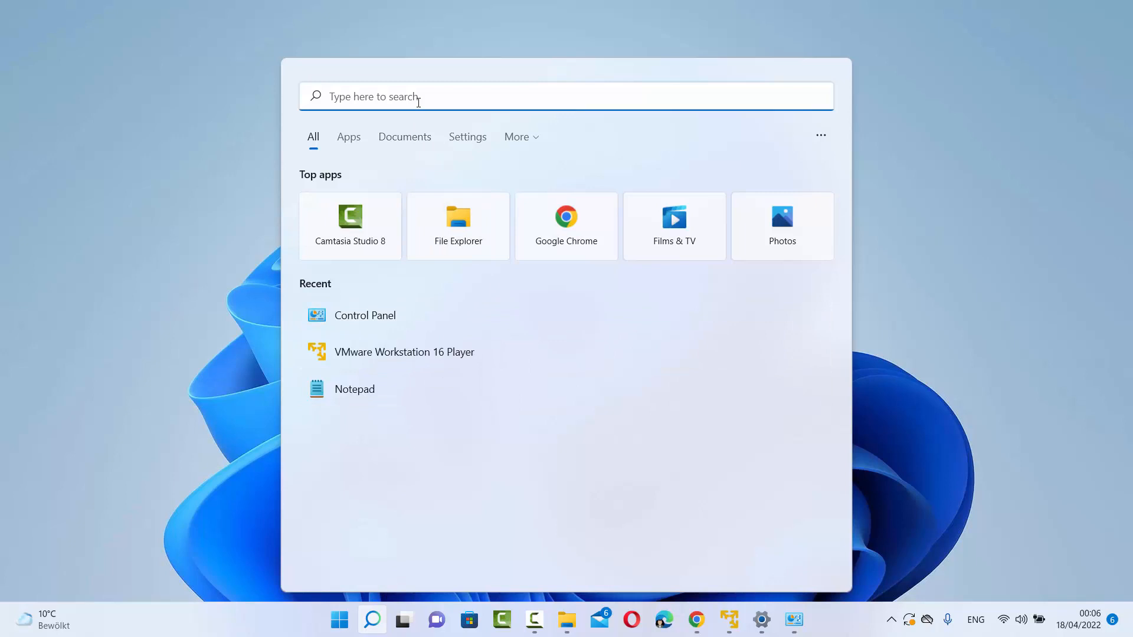
text(co)
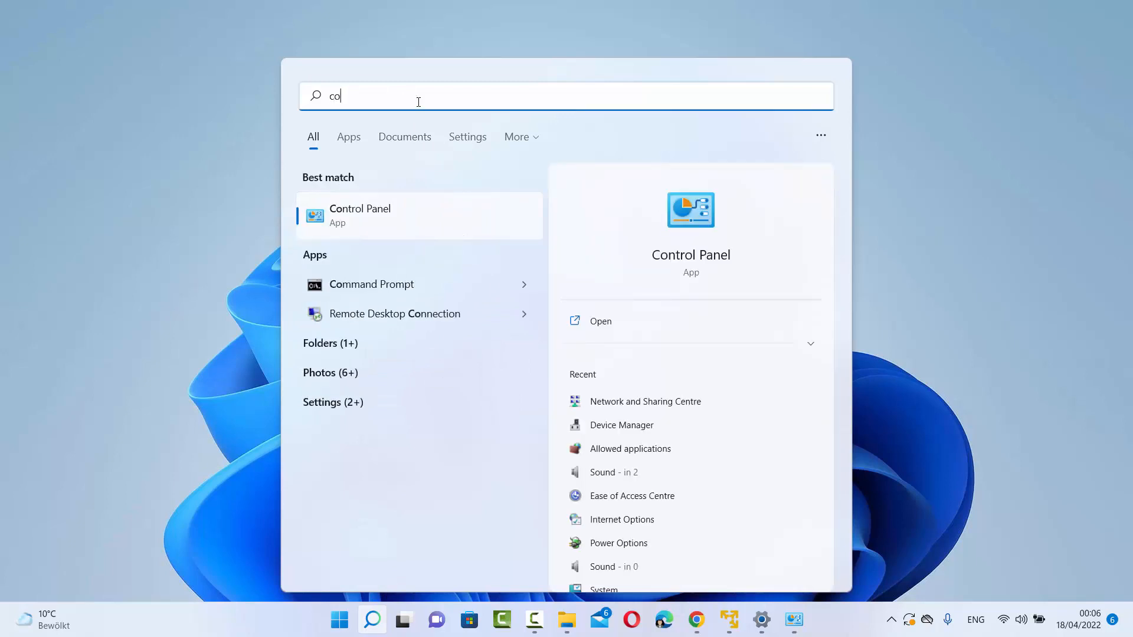
mouse_move(354, 198)
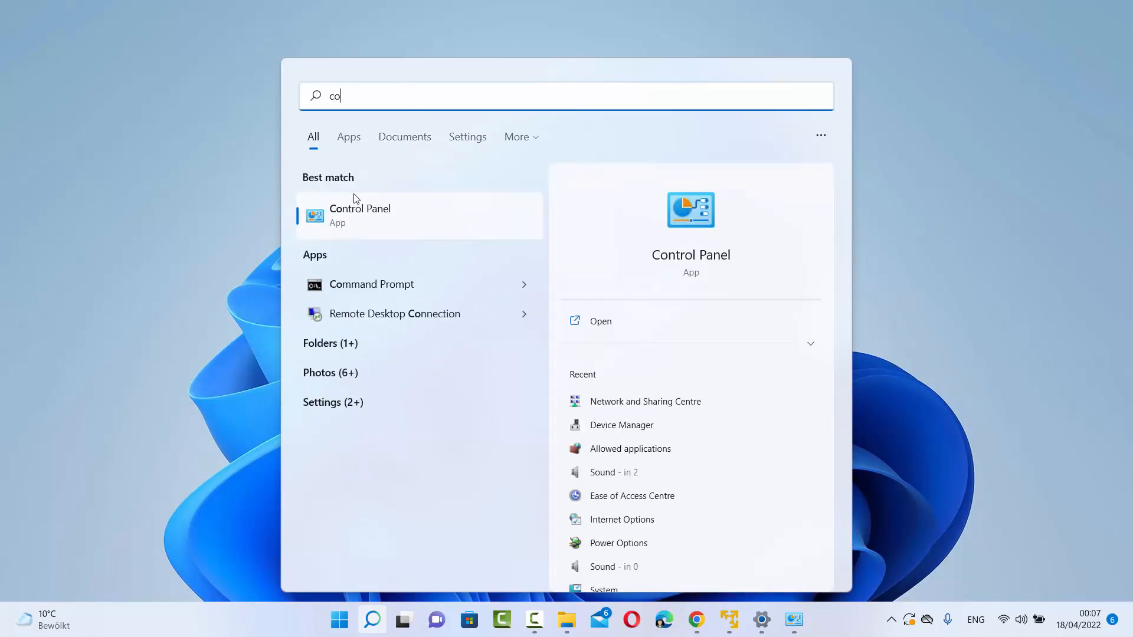
mouse_move(367, 223)
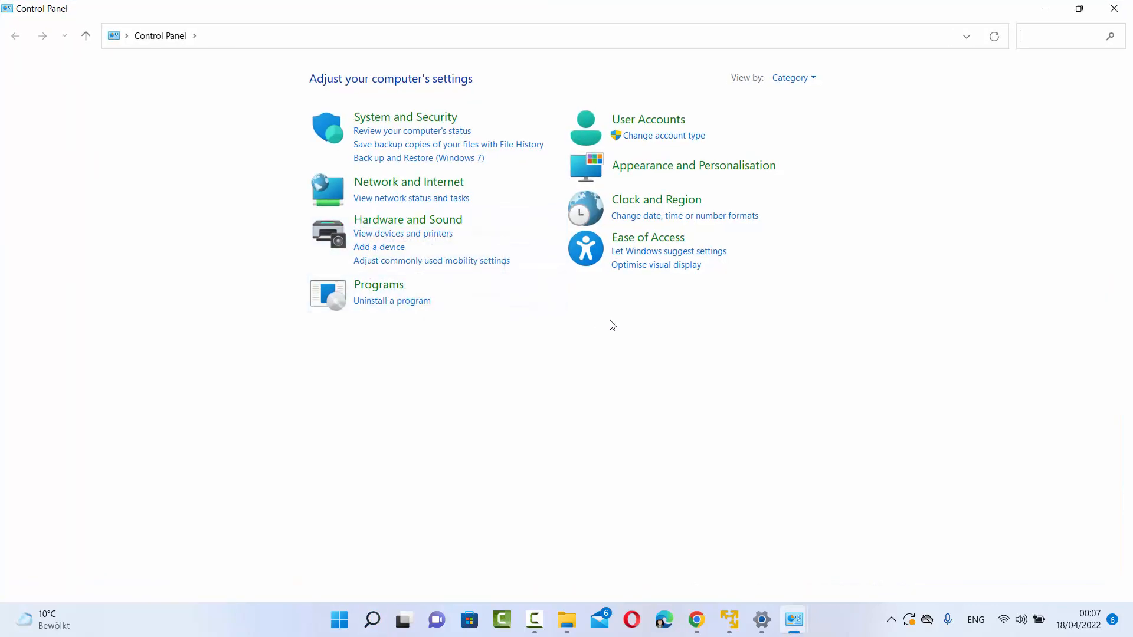
Open Control Panel and go through Network and Internet to Network and Sharing Centre
click(792, 77)
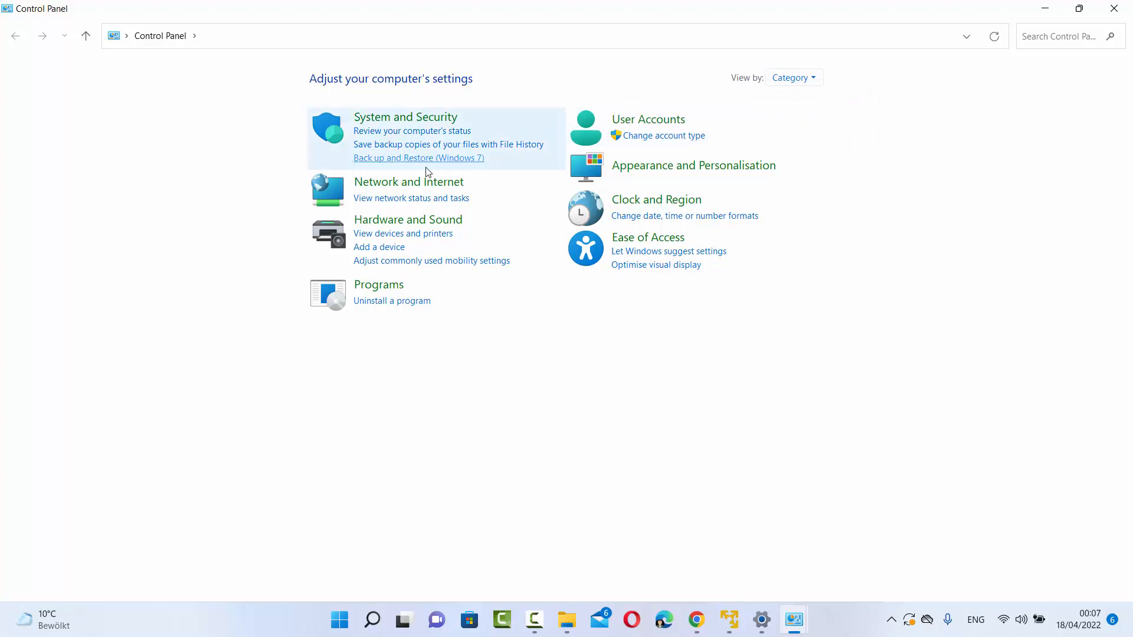
mouse_move(393, 186)
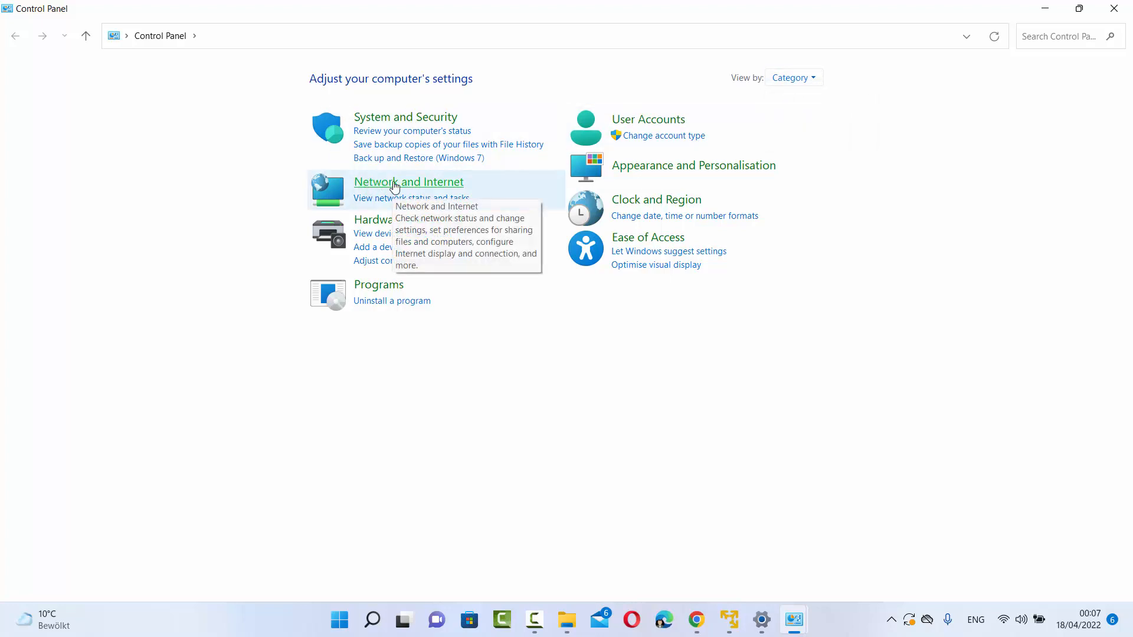
click(408, 181)
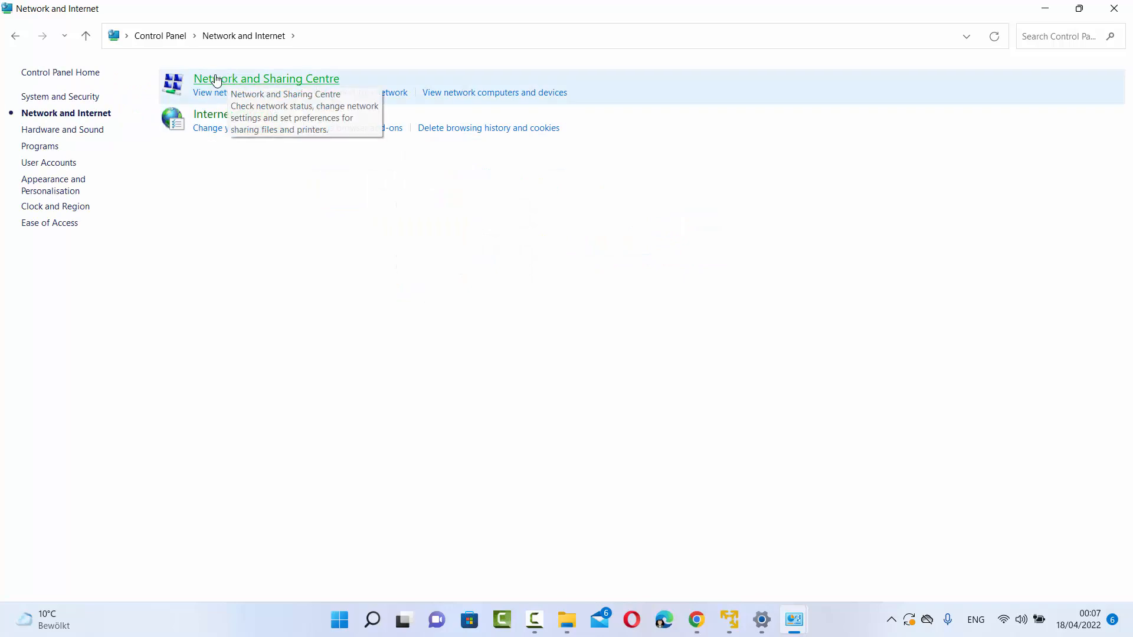
click(266, 78)
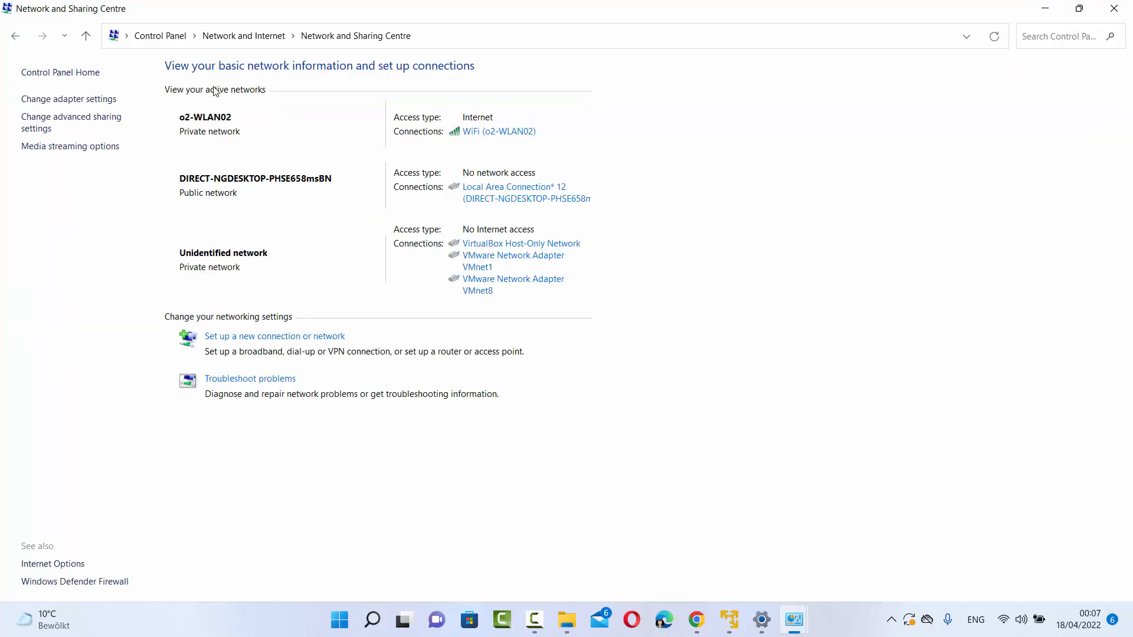
mouse_move(158, 155)
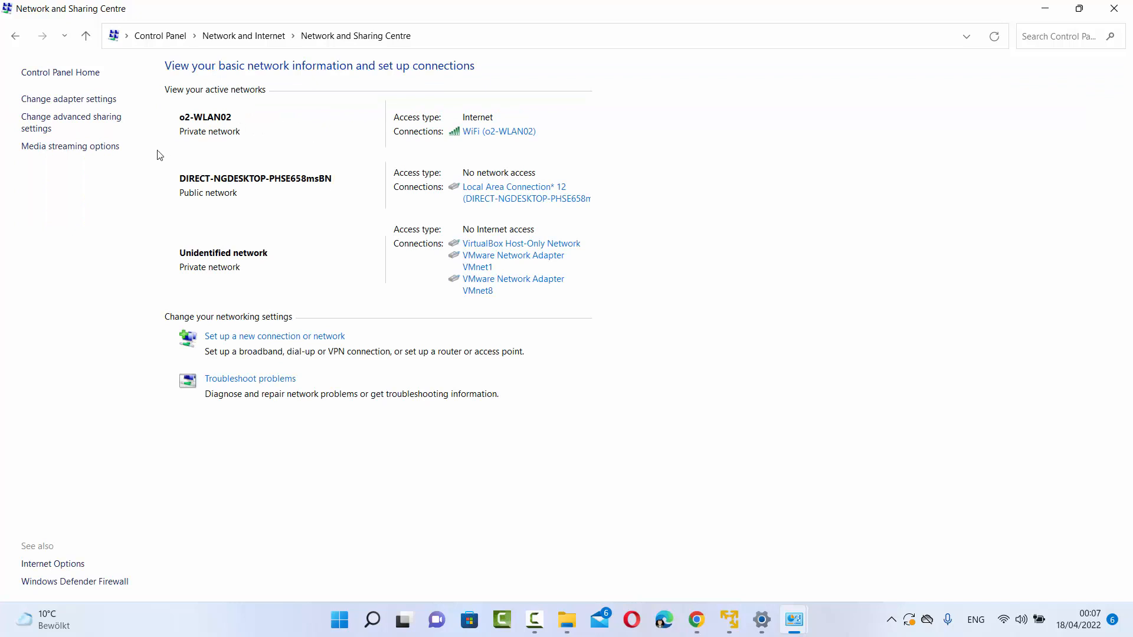
mouse_move(66, 151)
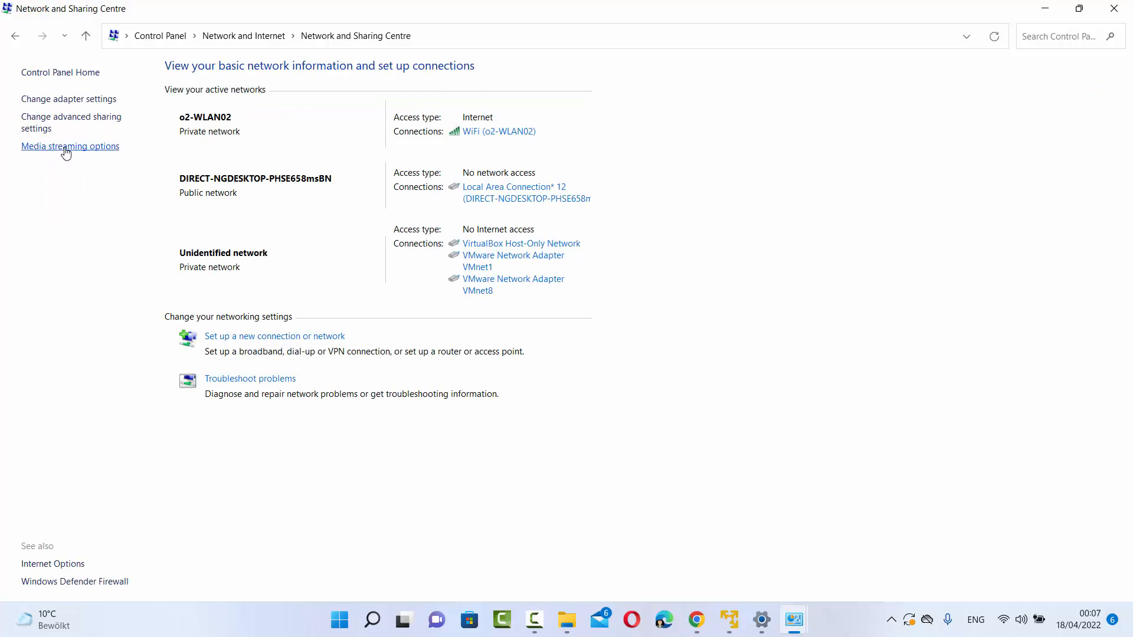
mouse_move(78, 152)
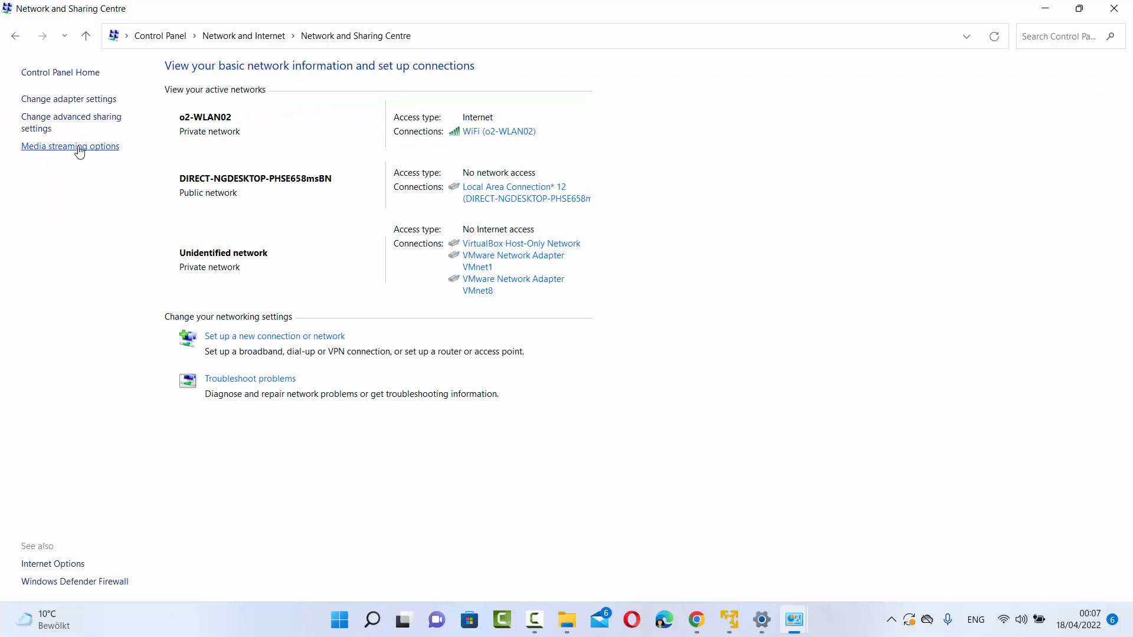
Open Media streaming options from the Network and Sharing Centre sidebar
click(70, 145)
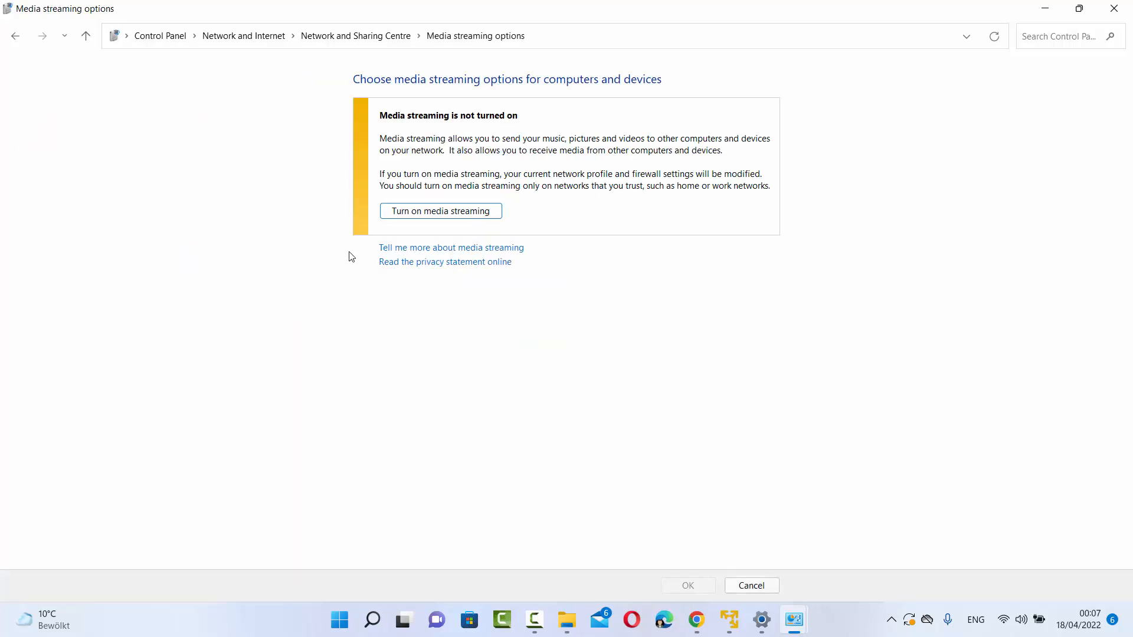
mouse_move(443, 149)
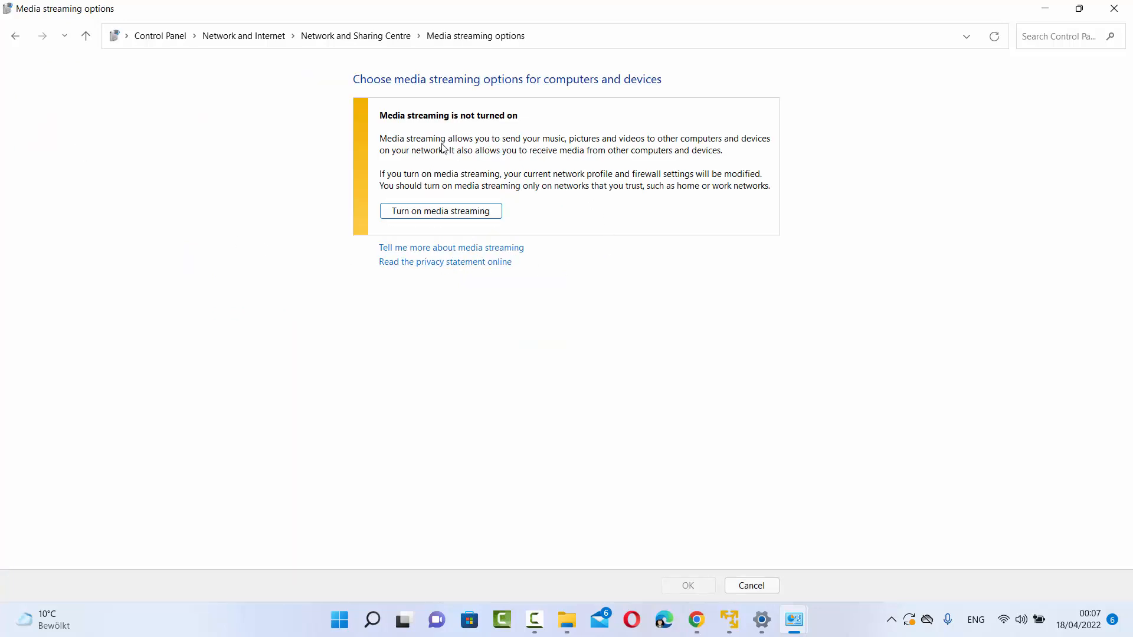
mouse_move(380, 214)
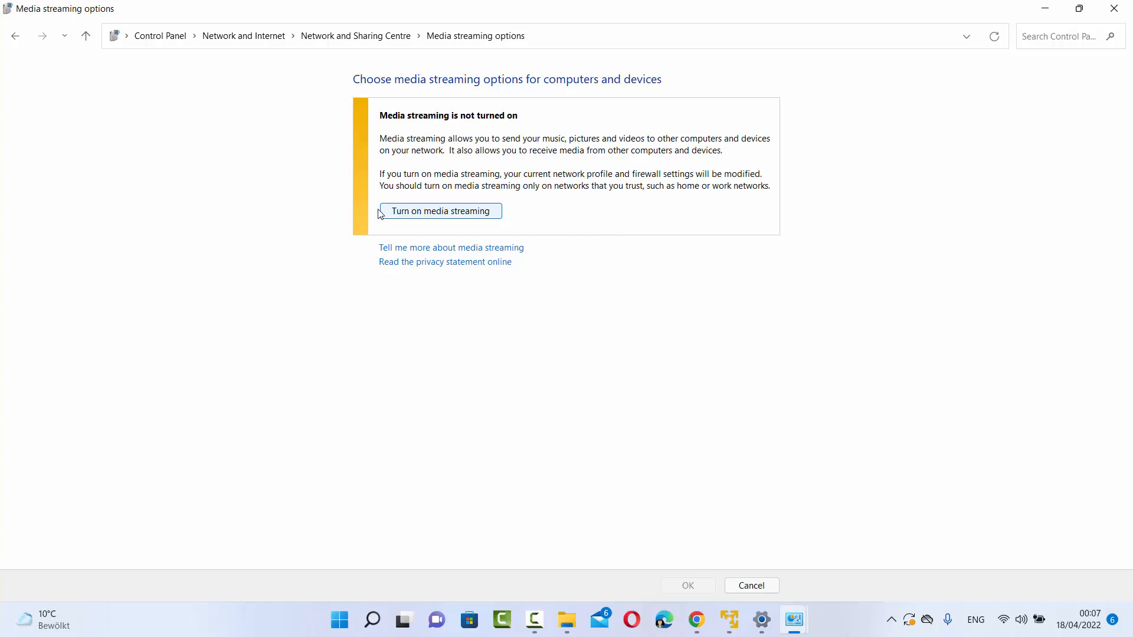
mouse_move(405, 220)
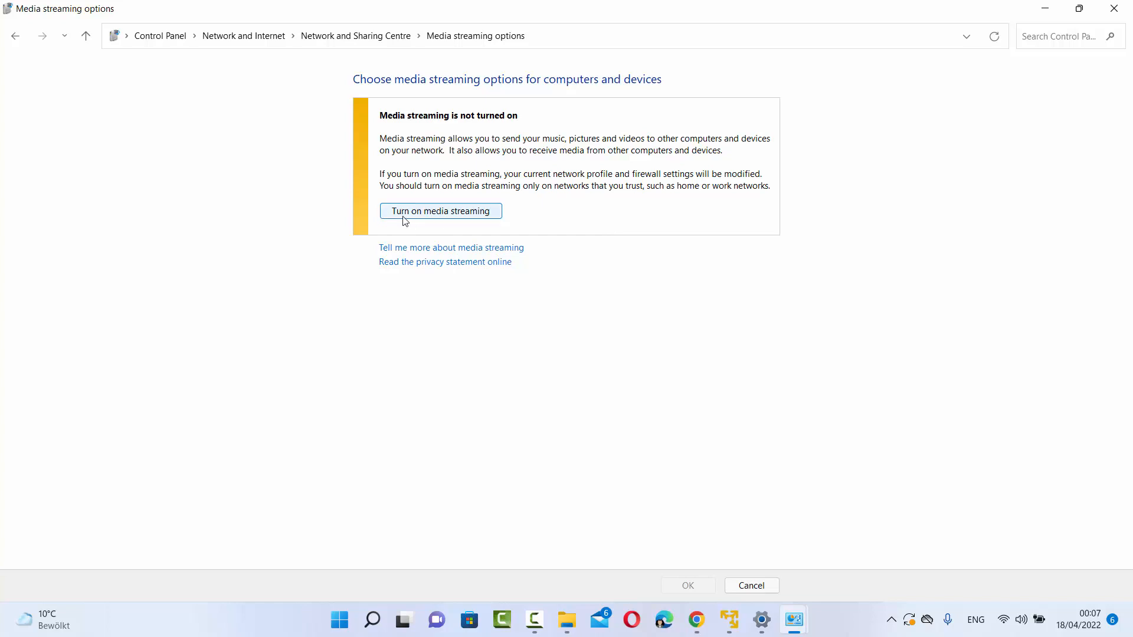
Turn on media streaming, show devices on all networks, allow them, and save with OK
click(440, 210)
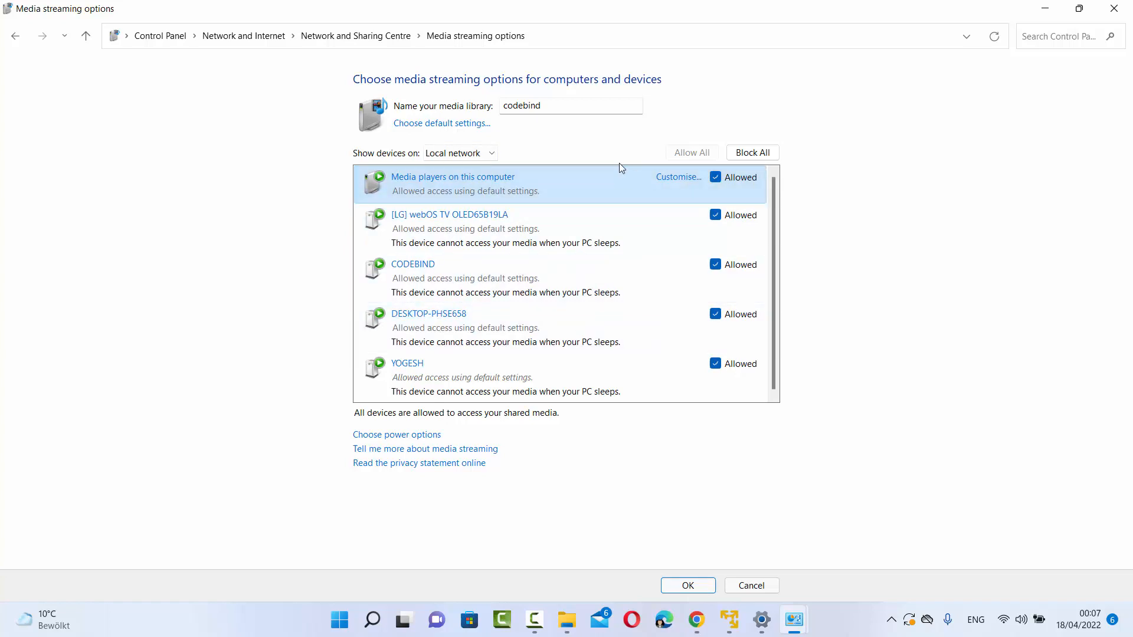
click(458, 152)
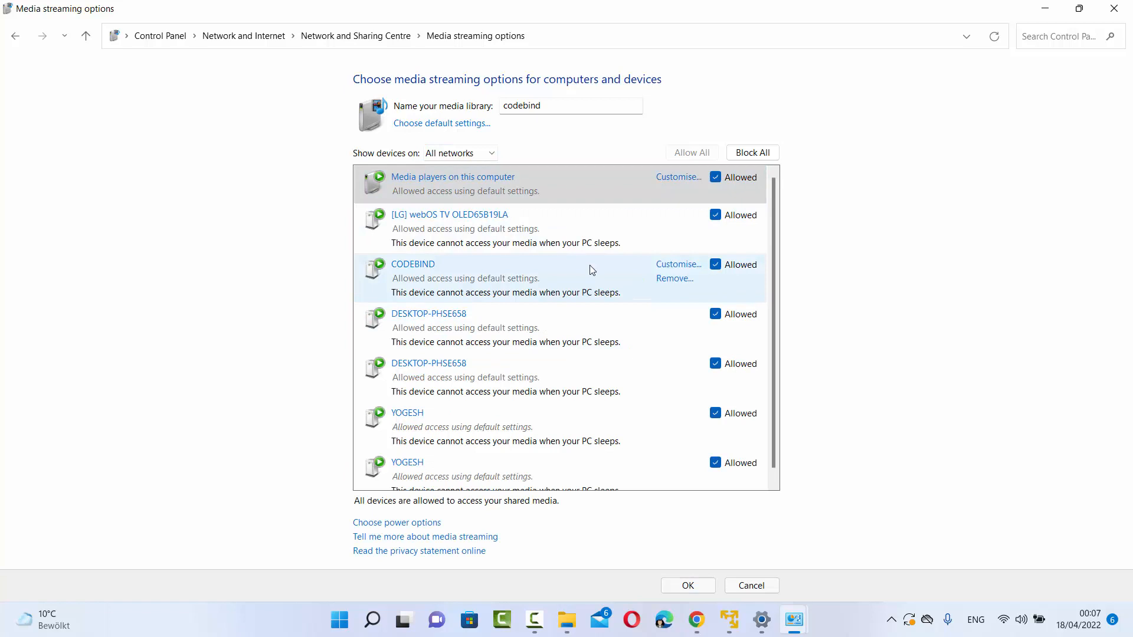
mouse_move(482, 320)
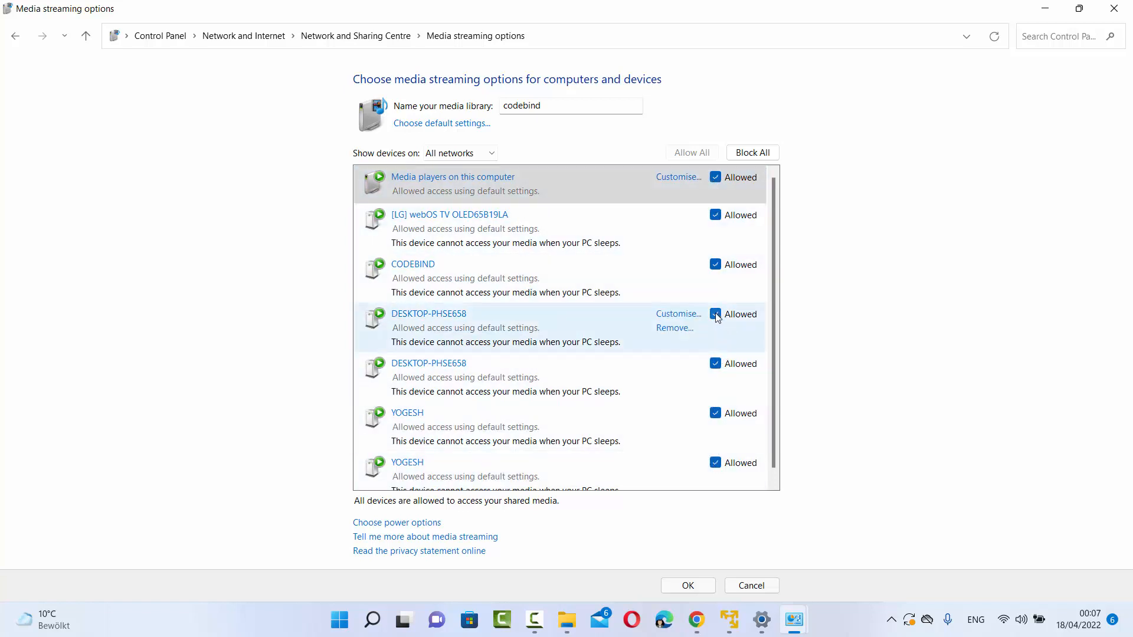
click(714, 313)
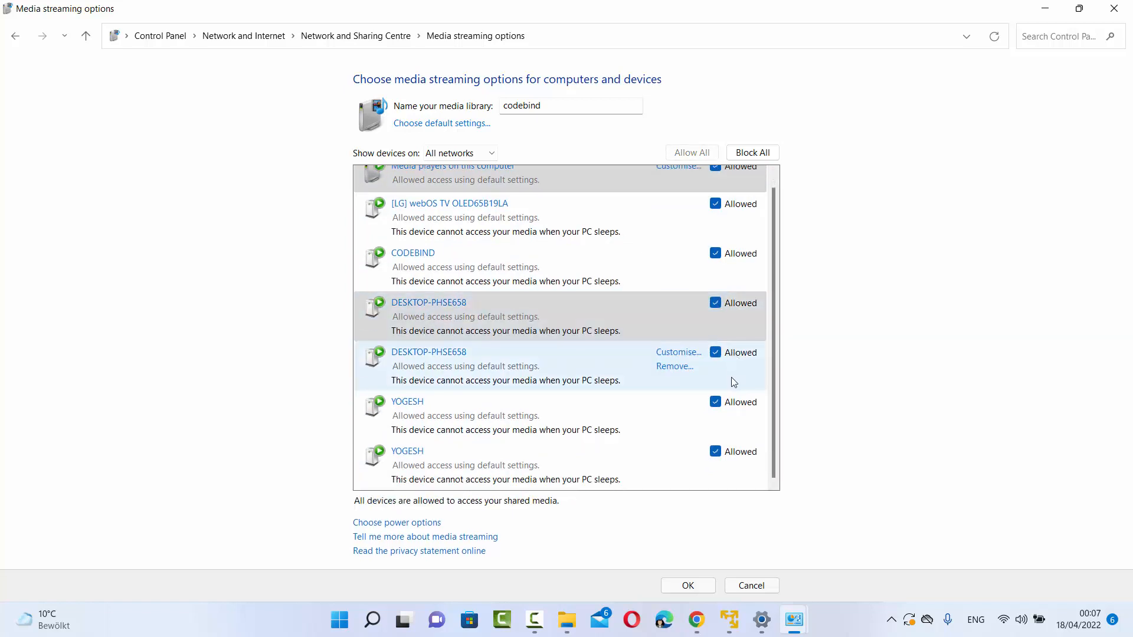
mouse_move(668, 561)
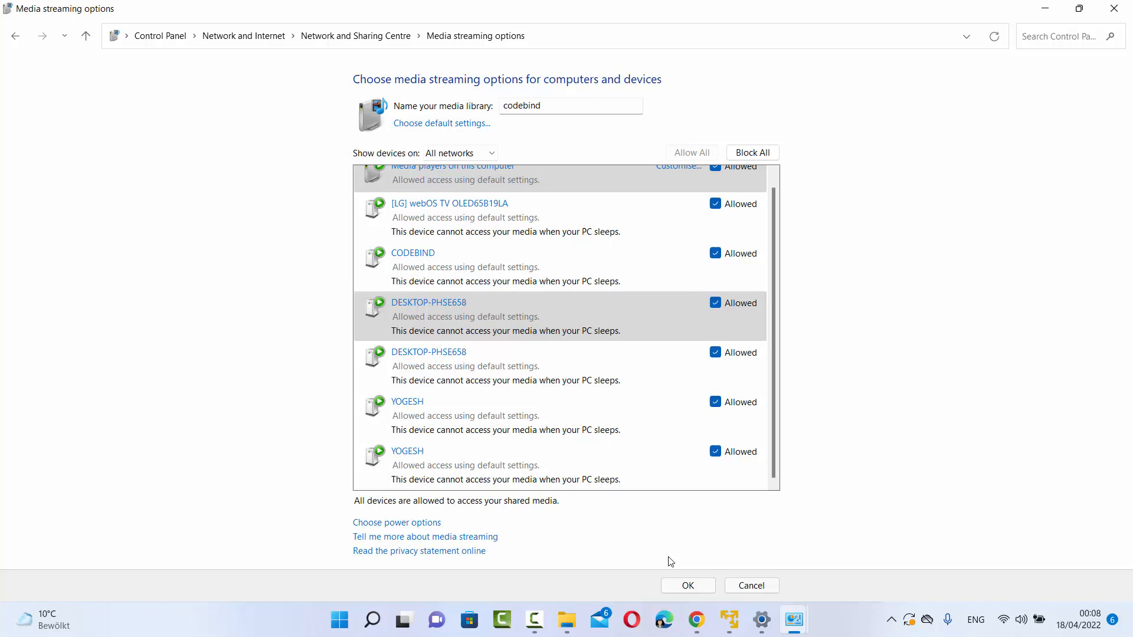
click(686, 585)
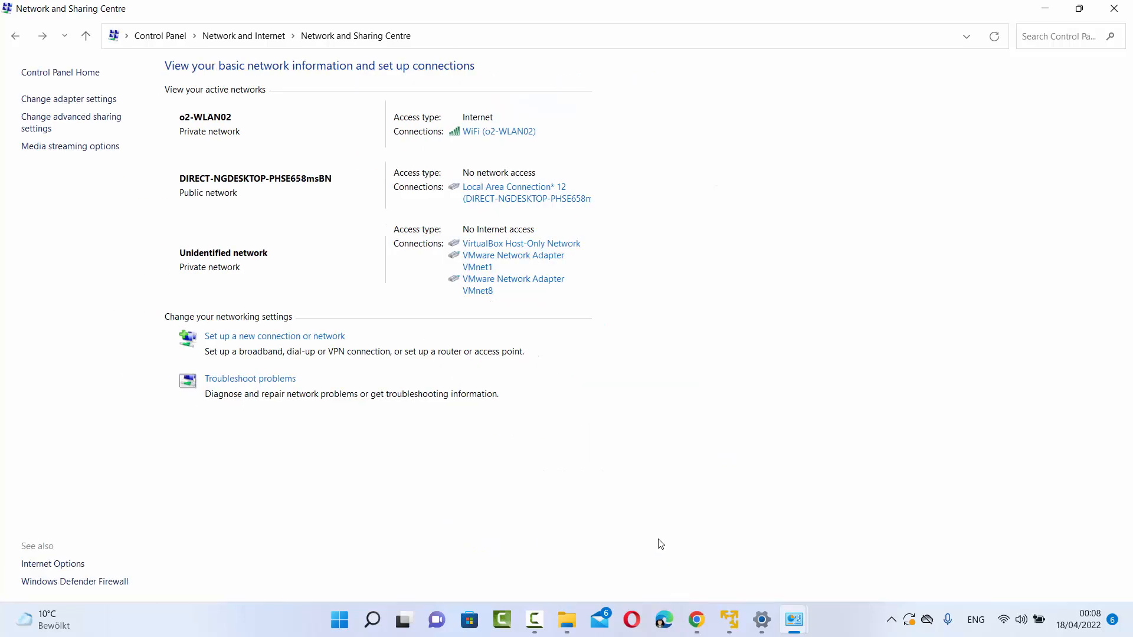
mouse_move(61, 153)
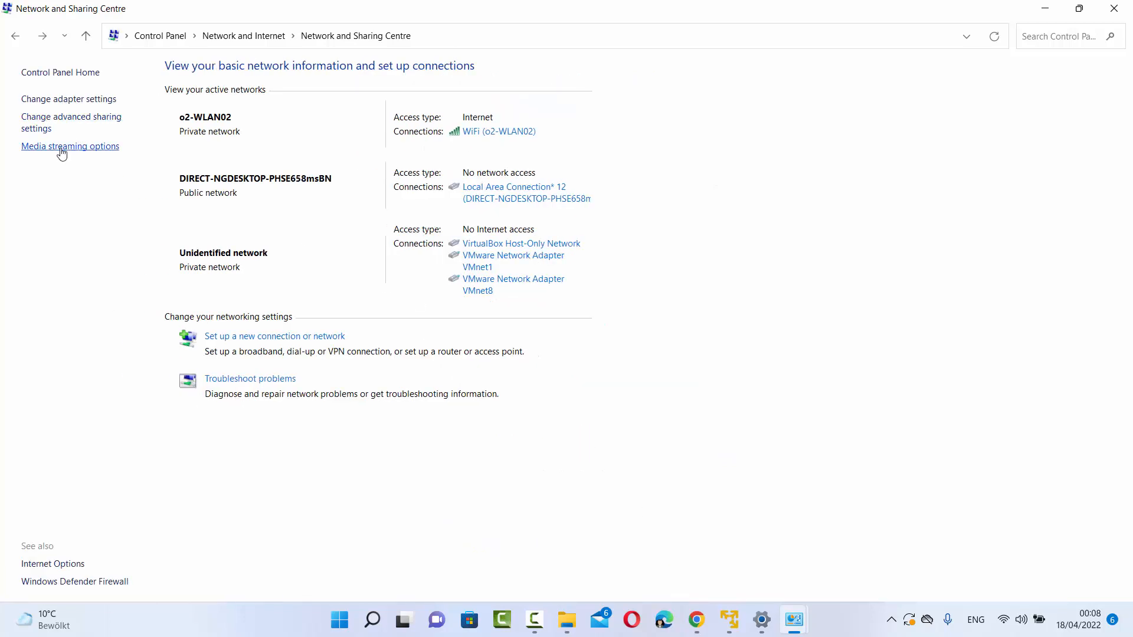
Reopen Media streaming options to verify the codebind library and Allowed devices
click(70, 146)
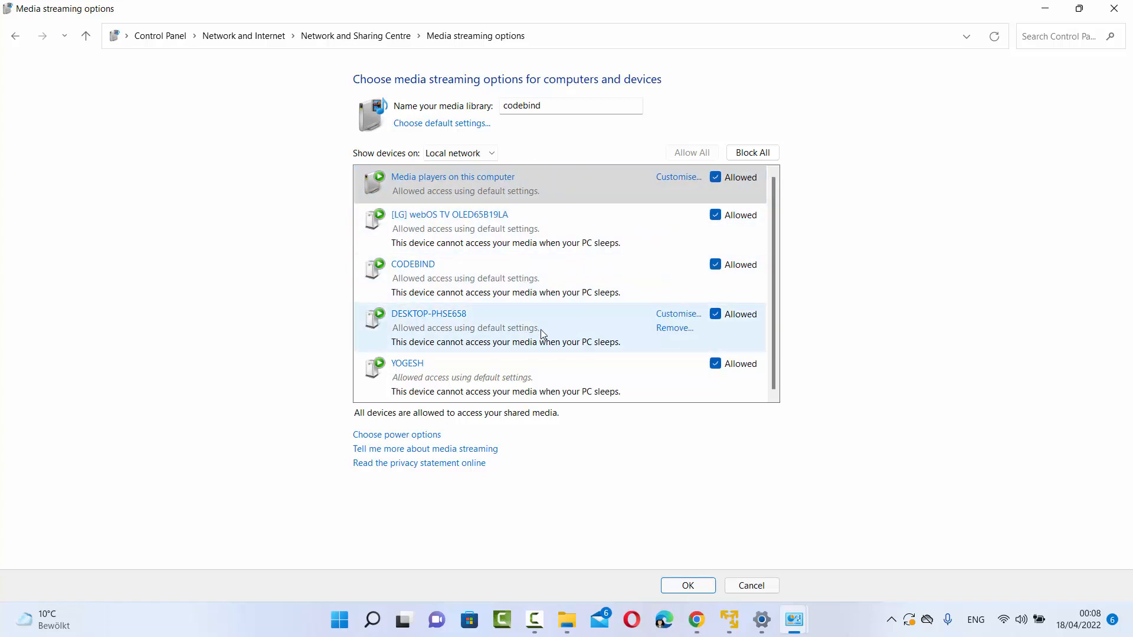
mouse_move(875, 345)
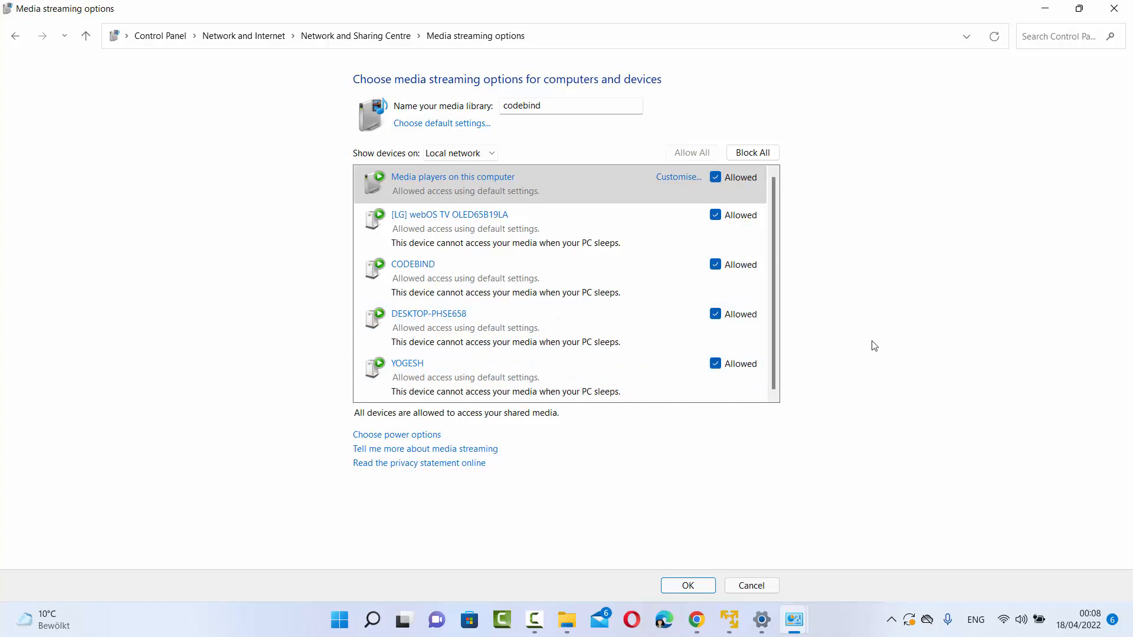
mouse_move(865, 497)
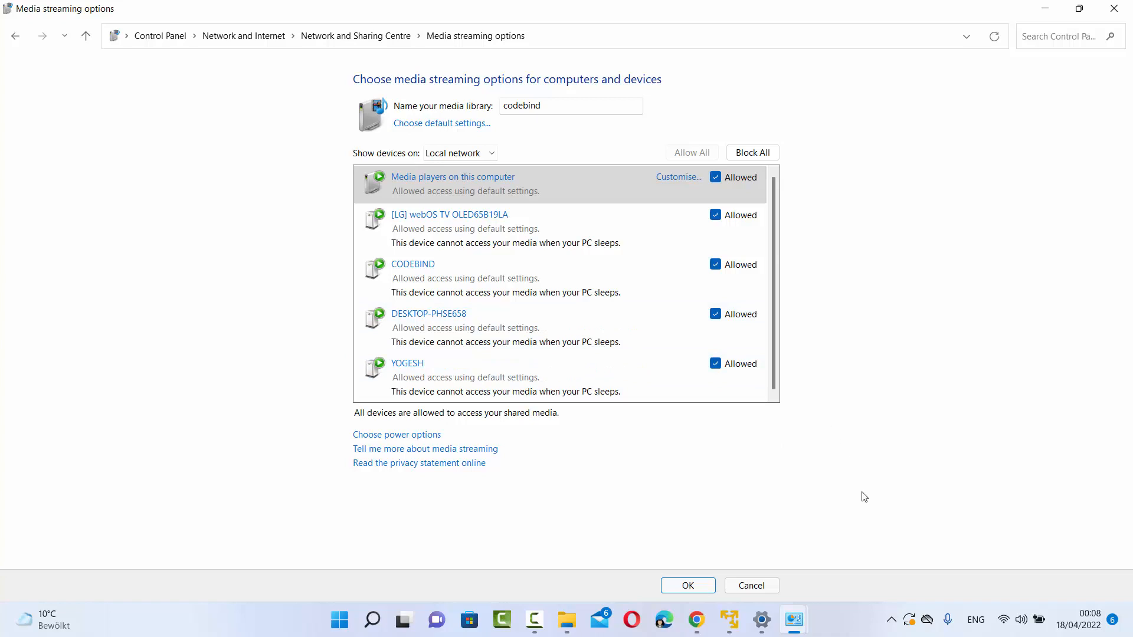
mouse_move(830, 633)
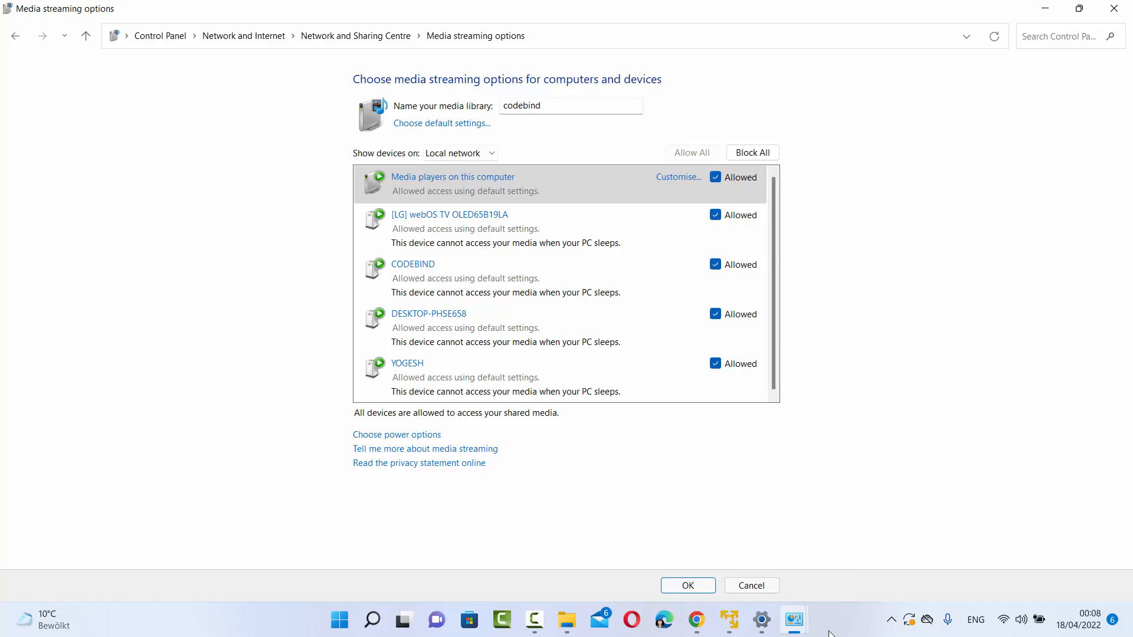